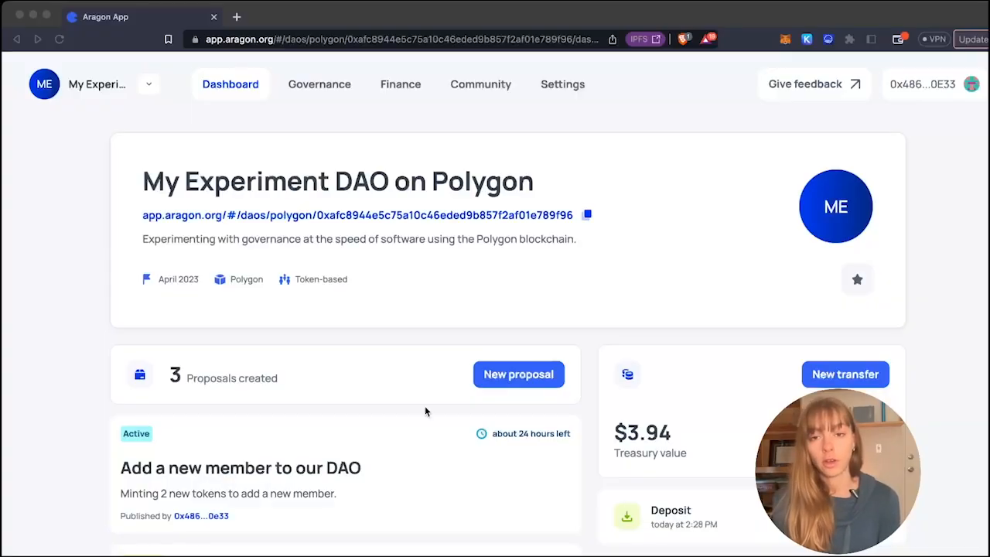
mouse_move(426, 404)
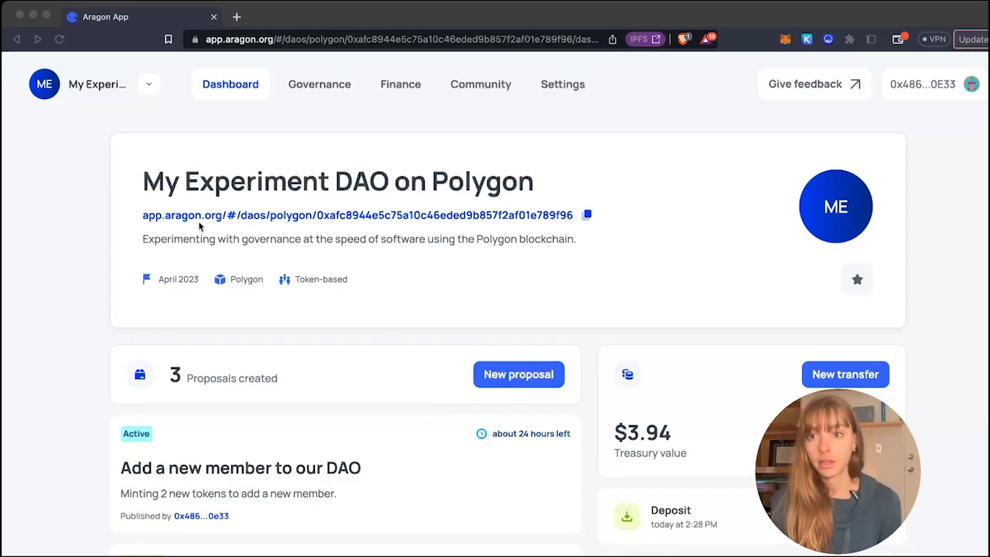
mouse_move(437, 301)
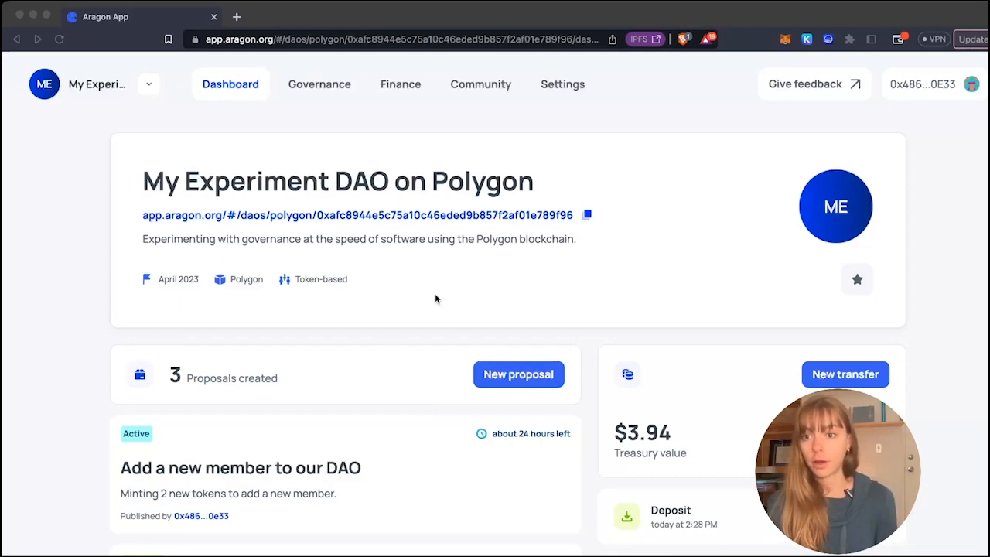
- View the 'Add a new member to our DAO' proposal detail, showing zero votes and a 2 EXT mint action
scroll("down", 3)
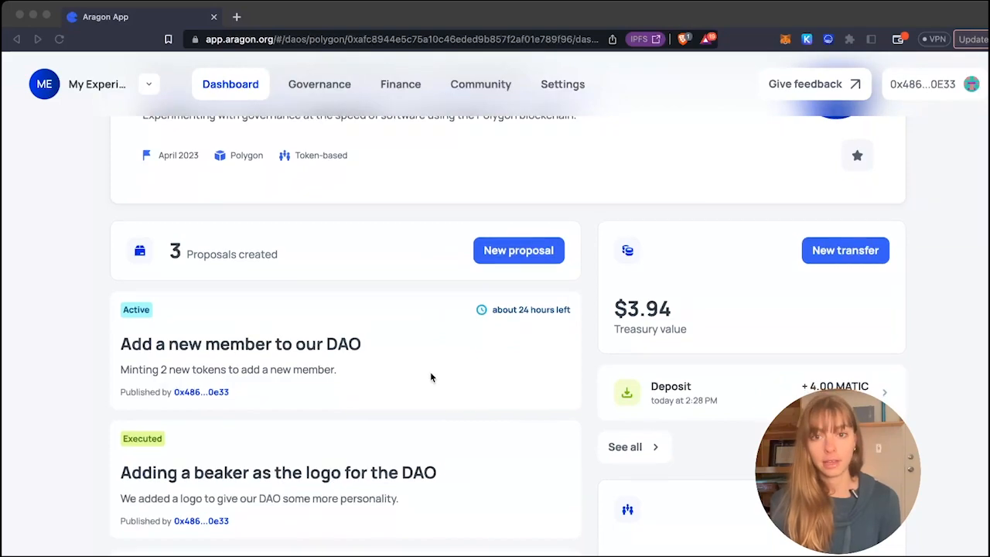
scroll("down", 3)
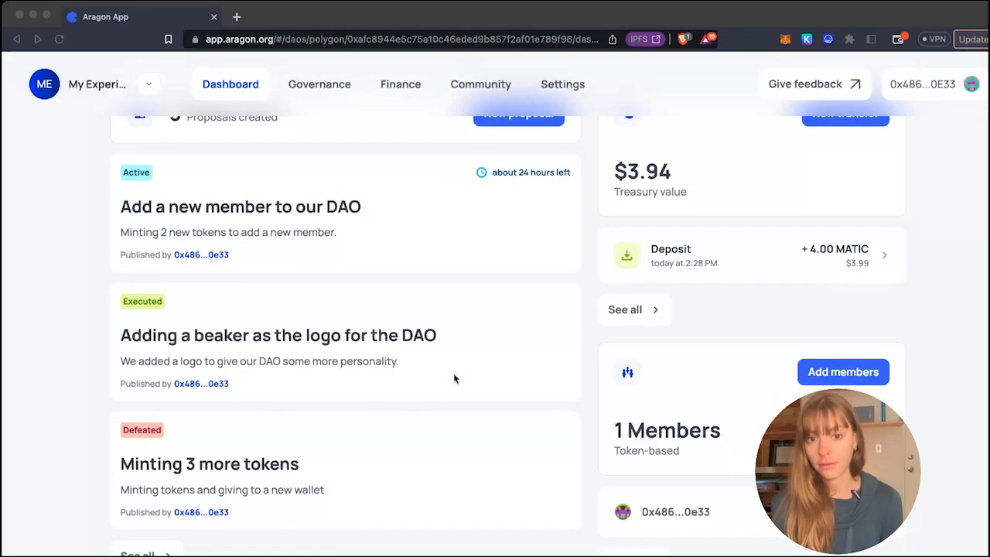
scroll("down", 3)
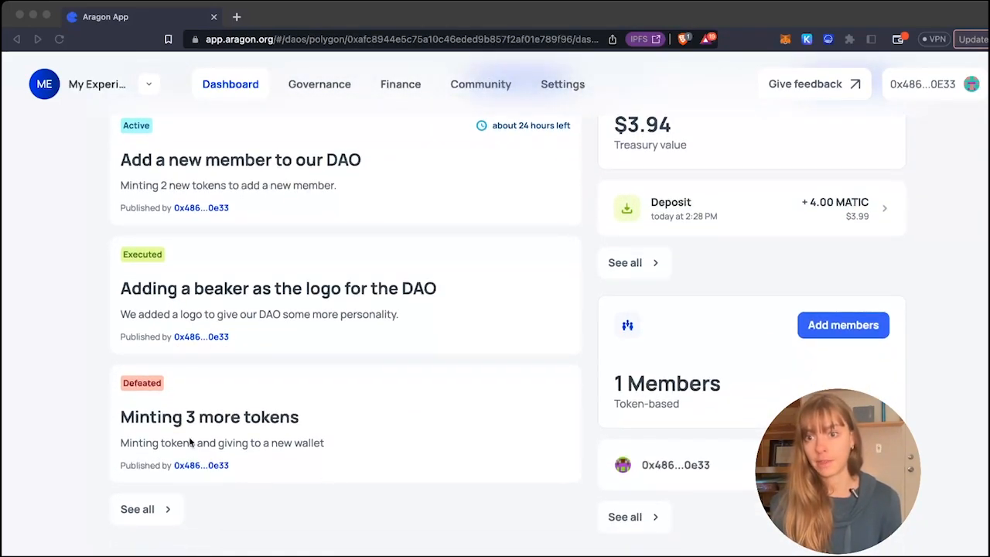
scroll("up", 3)
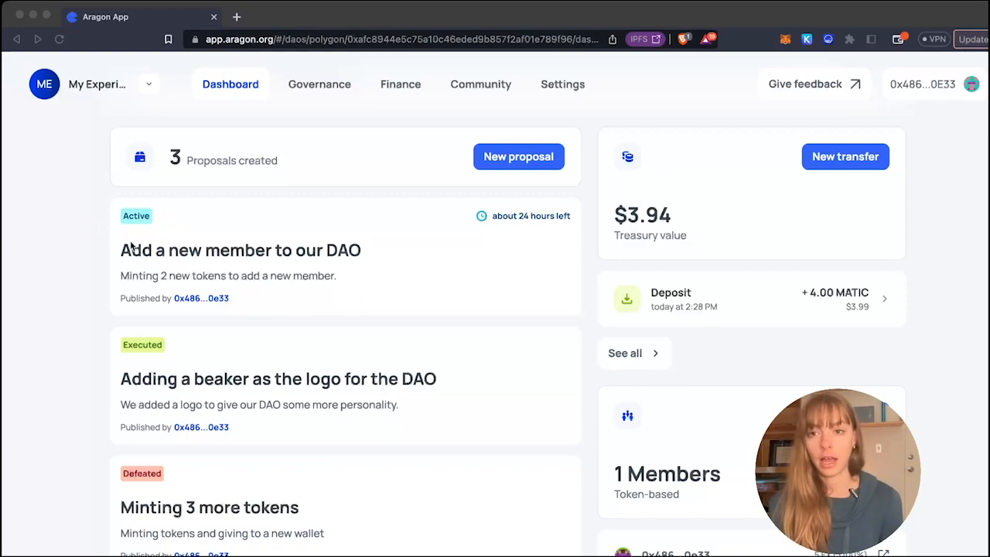
mouse_move(387, 332)
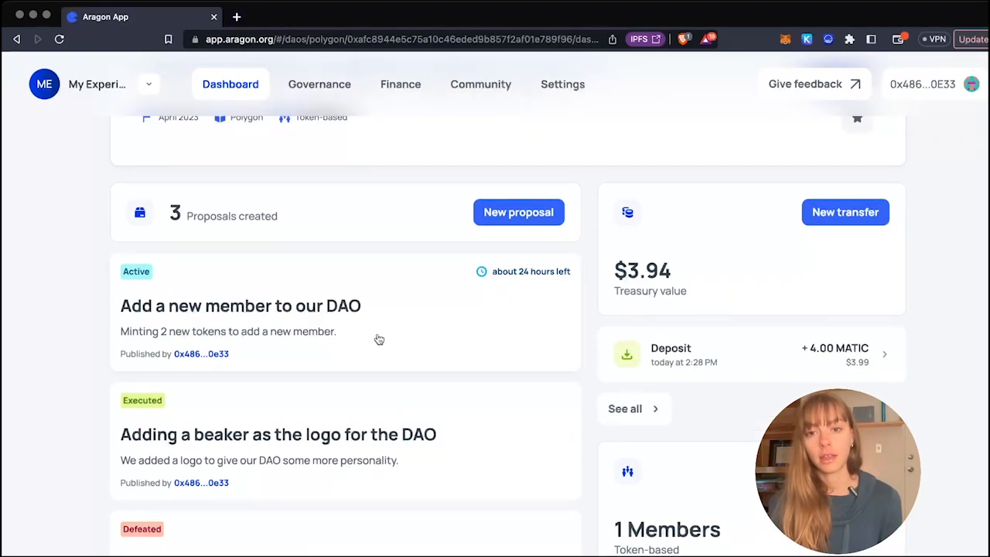
left_click(241, 306)
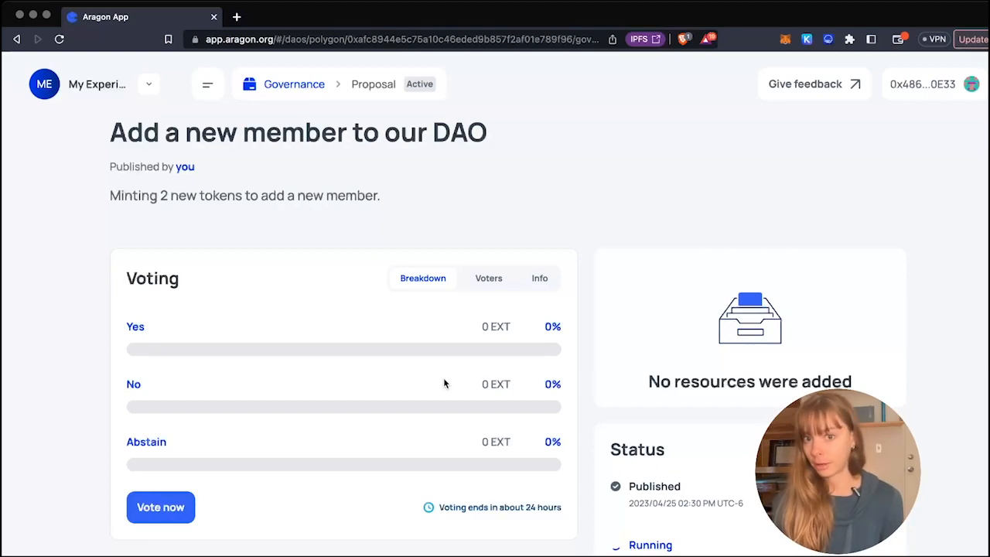
mouse_move(291, 300)
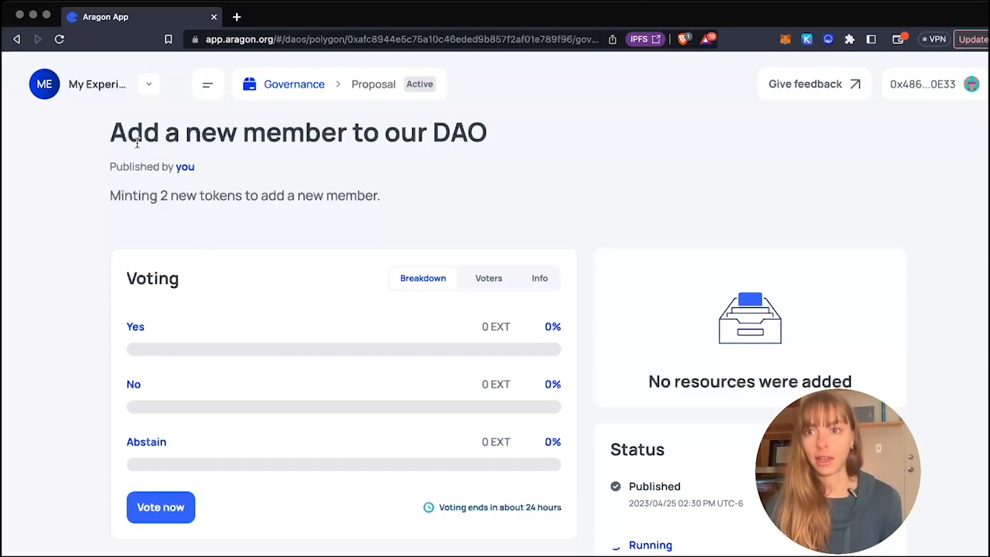
mouse_move(389, 204)
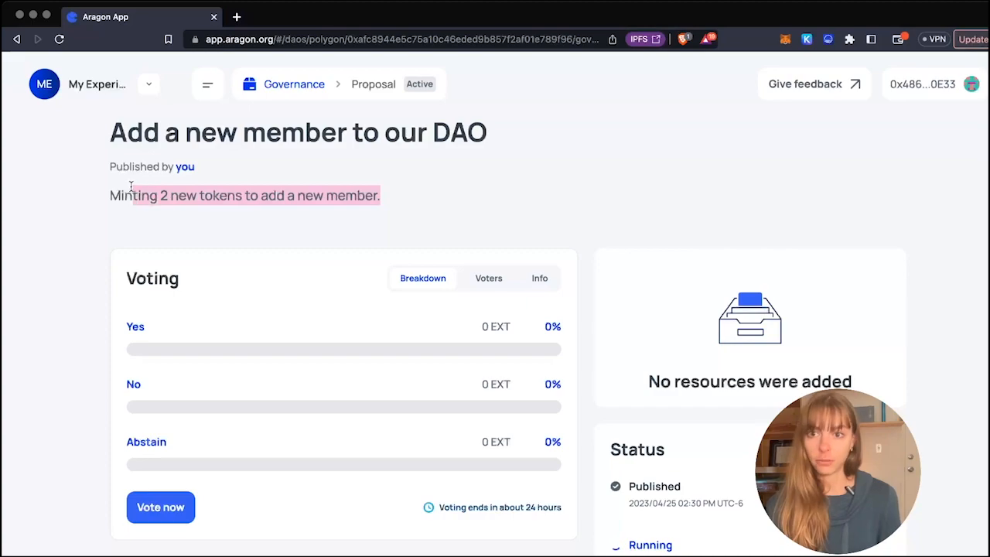
scroll("down", 3)
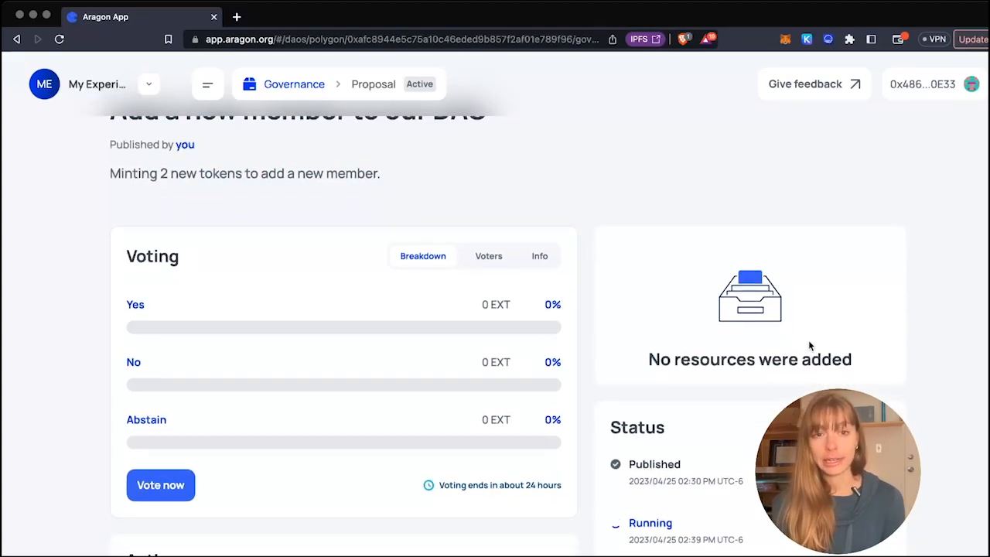
scroll("down", 3)
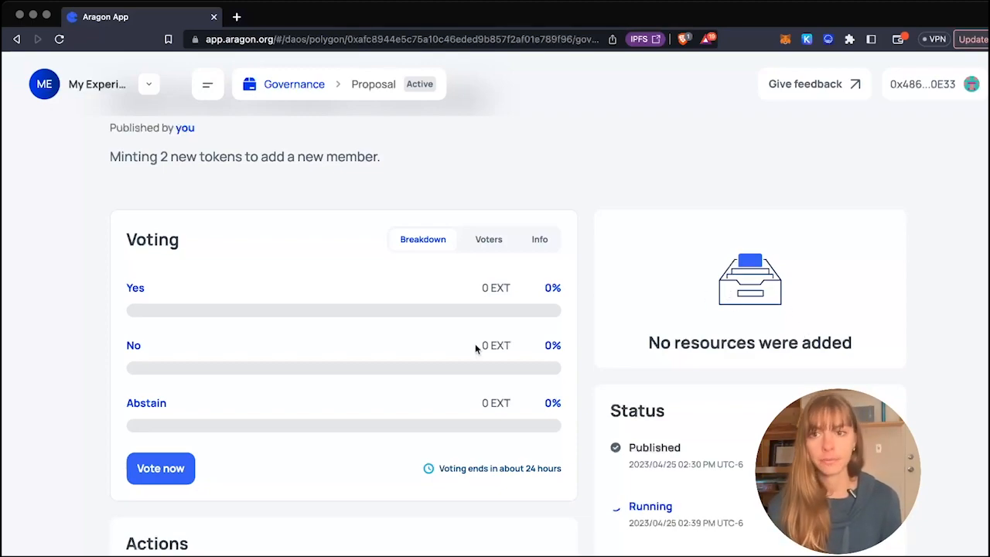
scroll("down", 3)
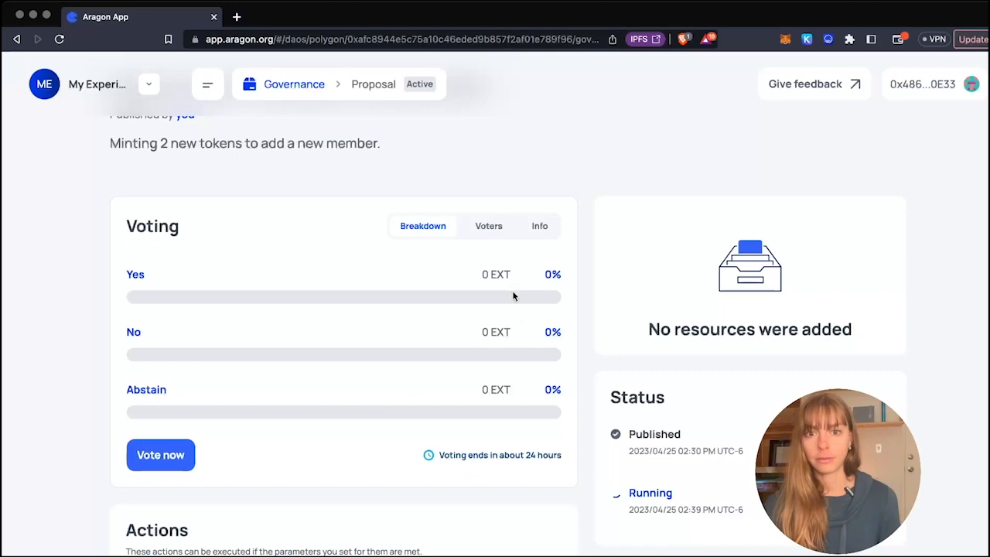
mouse_move(343, 438)
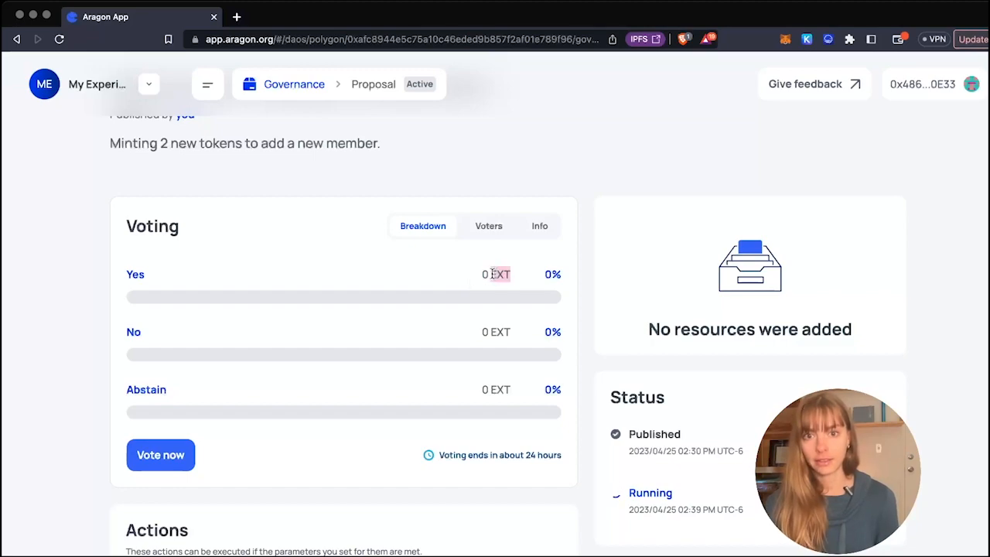
mouse_move(505, 278)
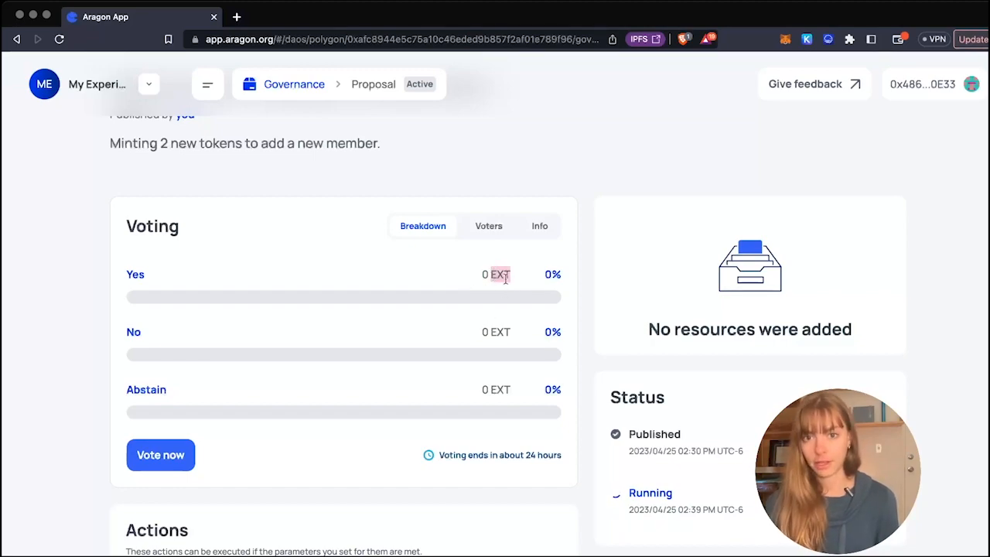
scroll("down", 3)
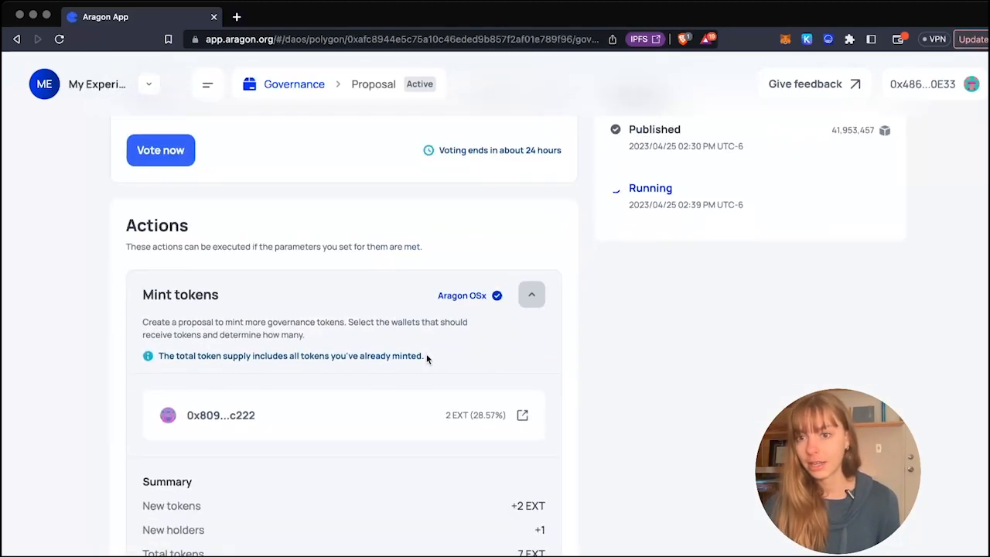
scroll("down", 3)
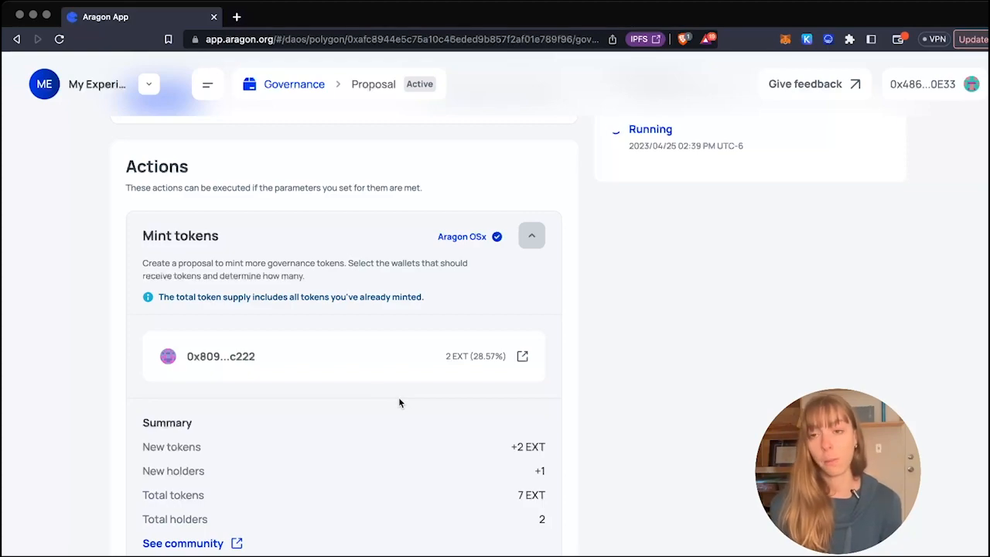
scroll("down", 3)
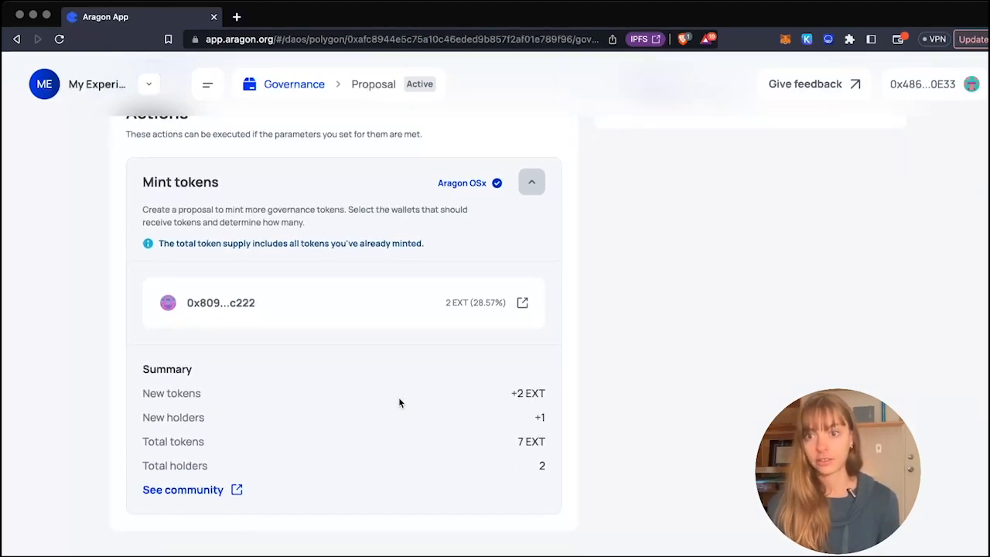
mouse_move(495, 353)
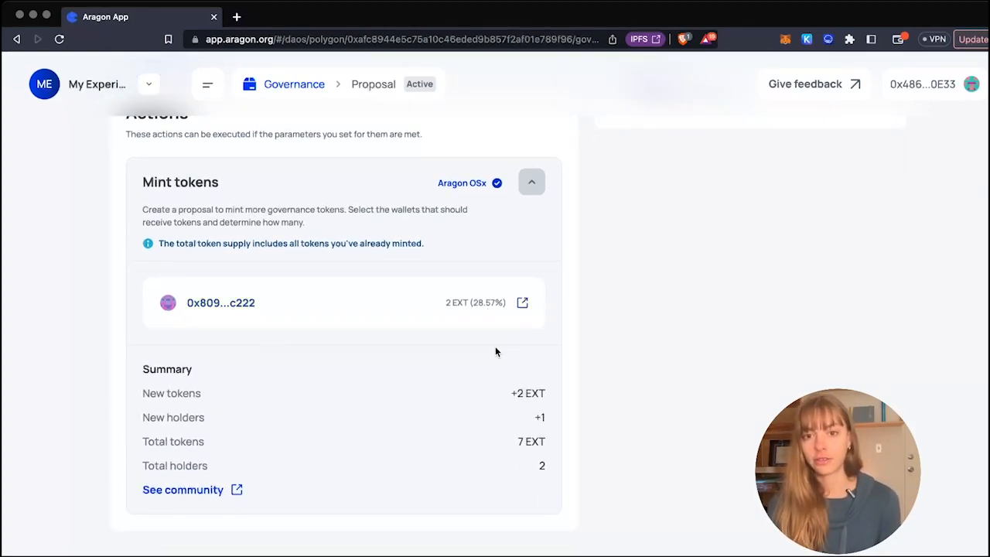
mouse_move(436, 316)
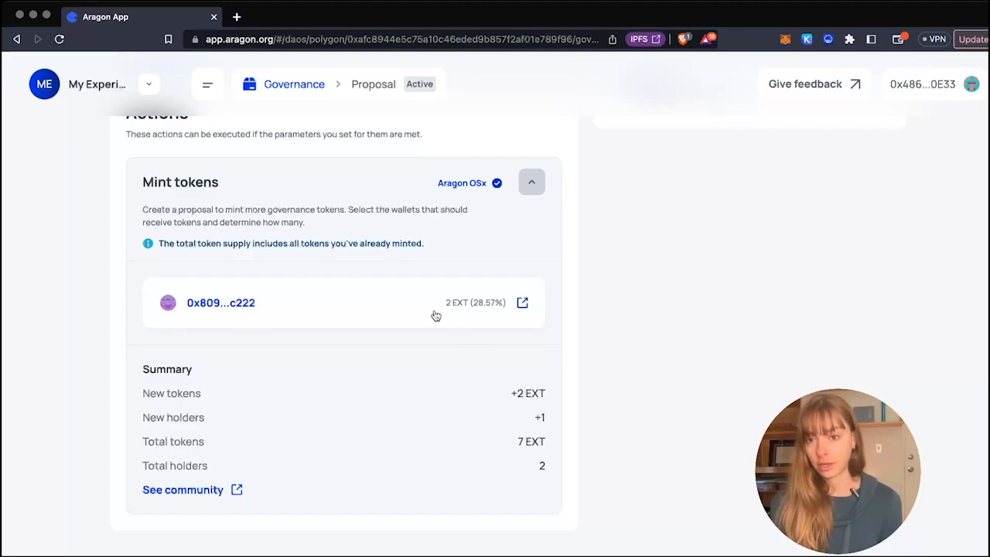
mouse_move(253, 348)
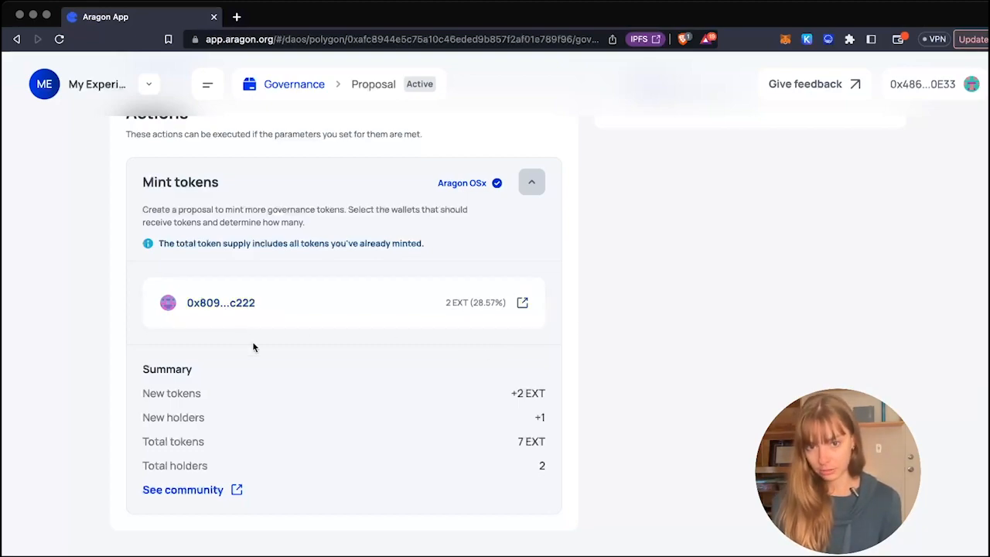
scroll("down", 3)
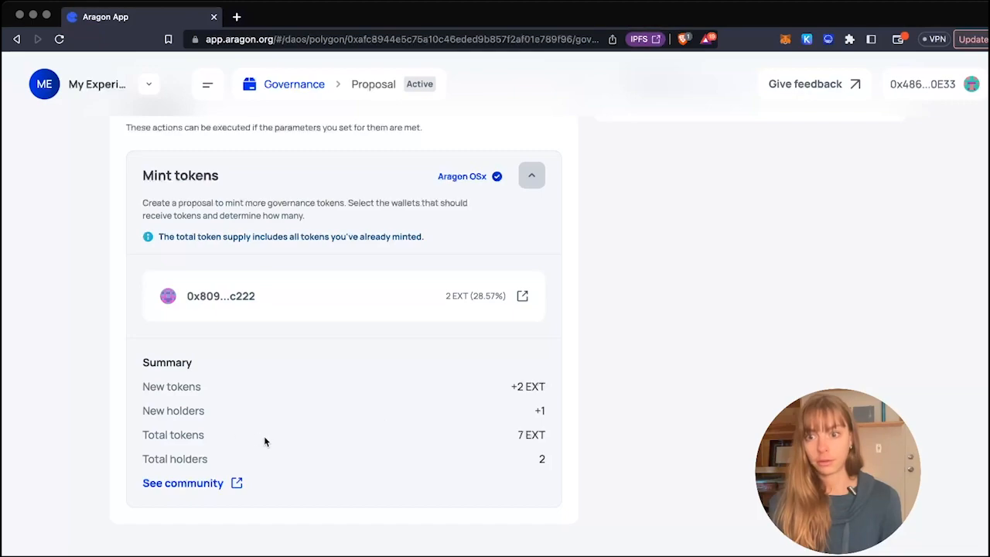
scroll("up", 3)
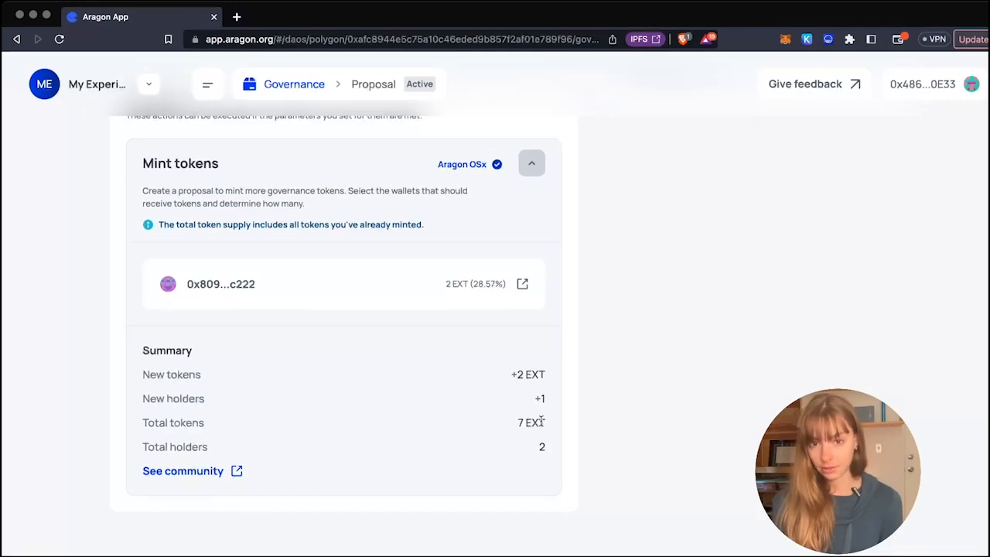
scroll("up", 3)
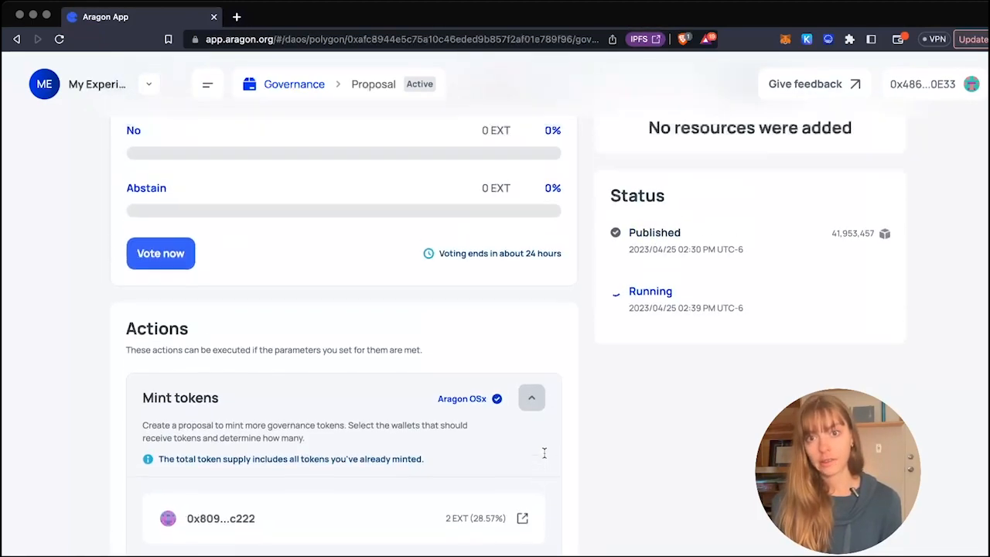
scroll("up", 3)
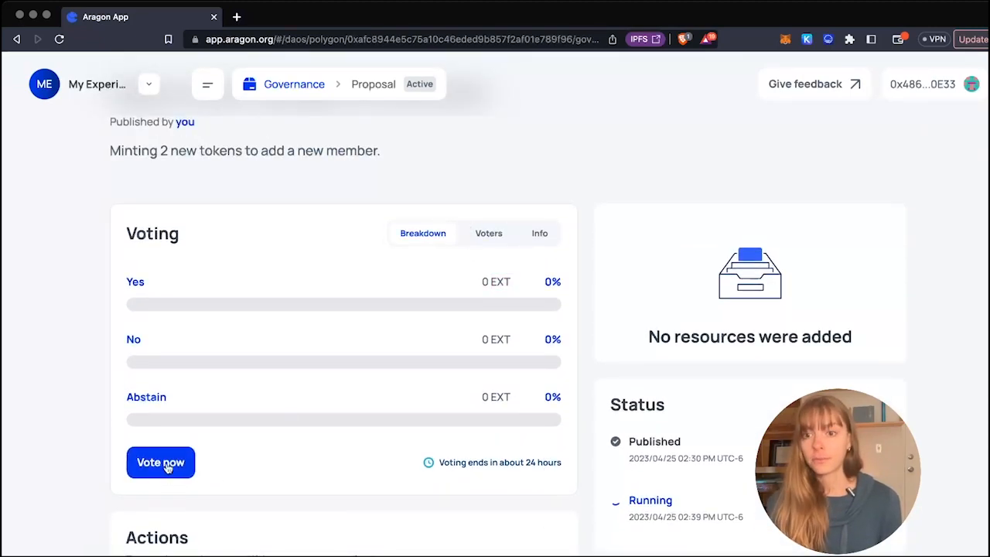
left_click(160, 461)
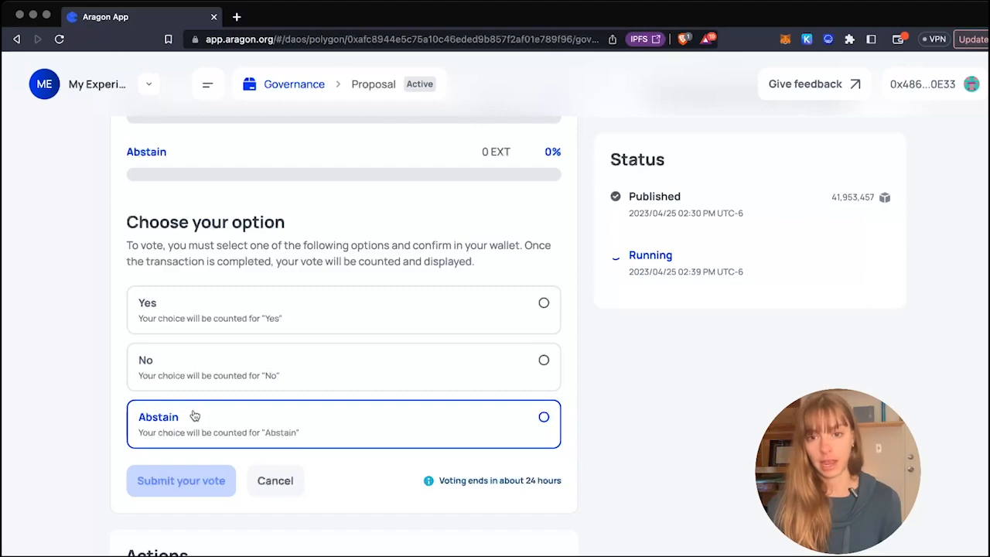
- Choose Yes and submit the vote, bringing up the Sign vote confirmation (~0.041 MATIC gas)
left_click(343, 309)
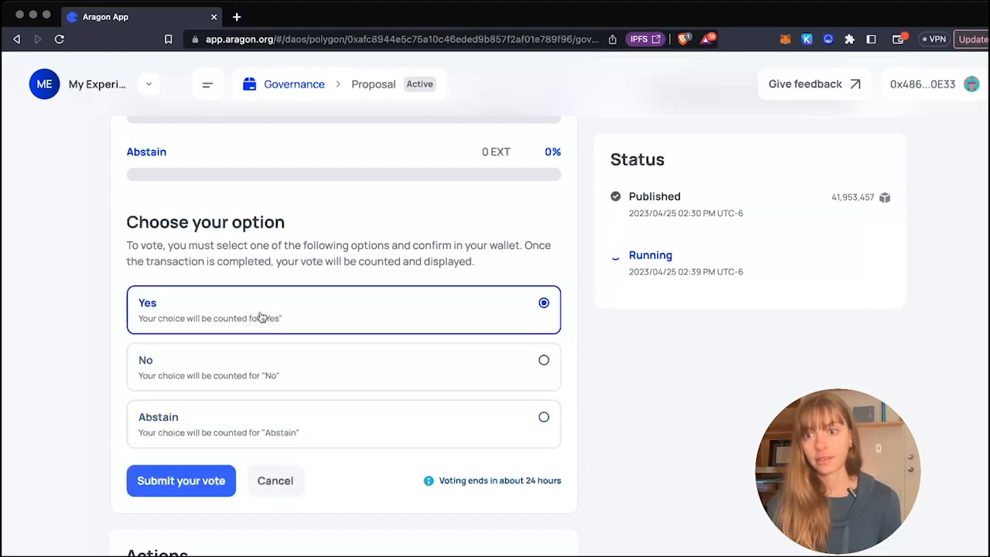
left_click(180, 480)
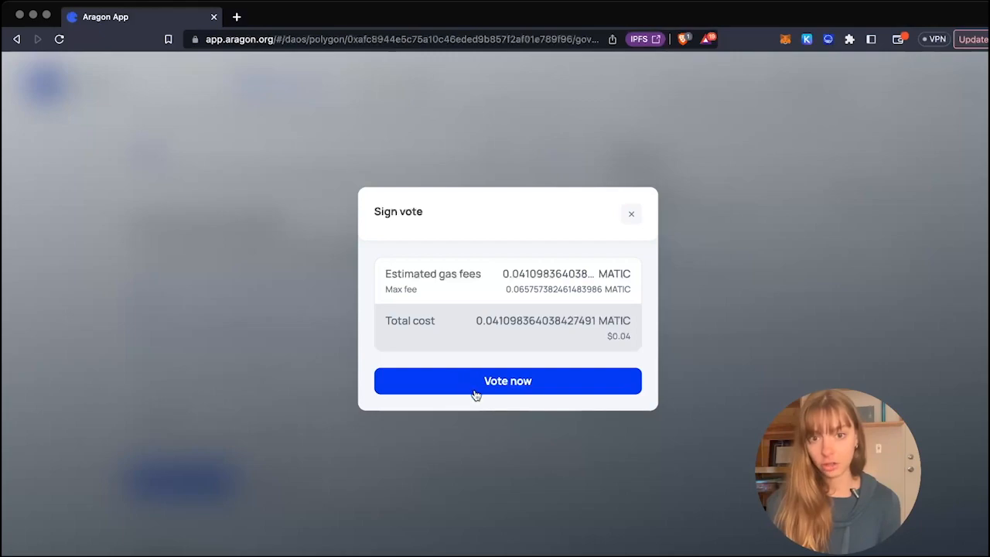
- Confirm and sign the Yes vote transaction so it is recorded on the proposal
left_click(507, 381)
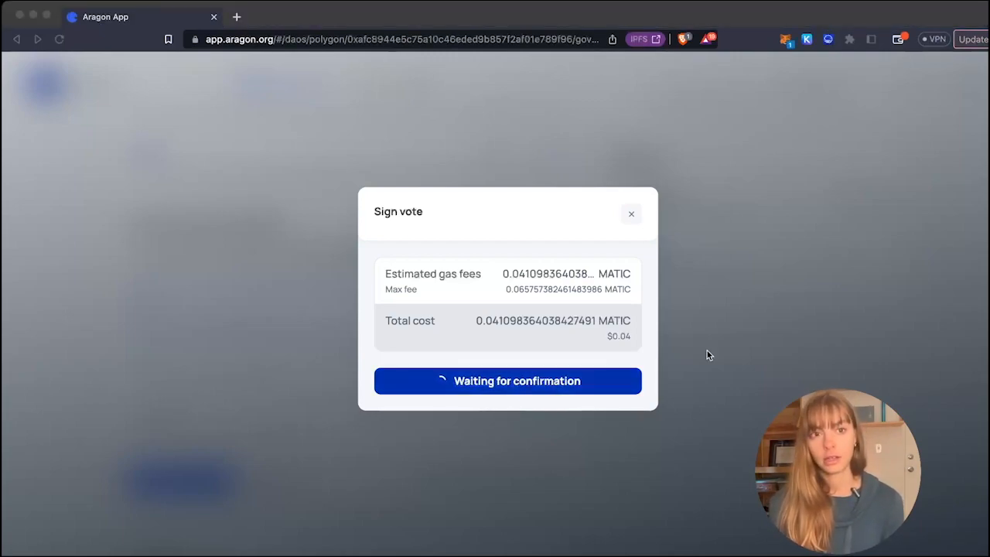
mouse_move(901, 295)
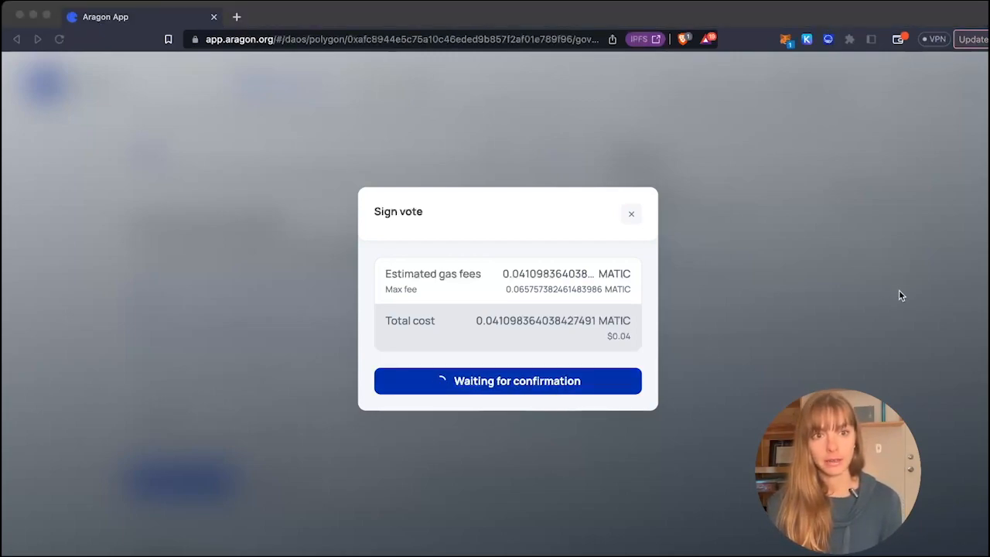
mouse_move(951, 393)
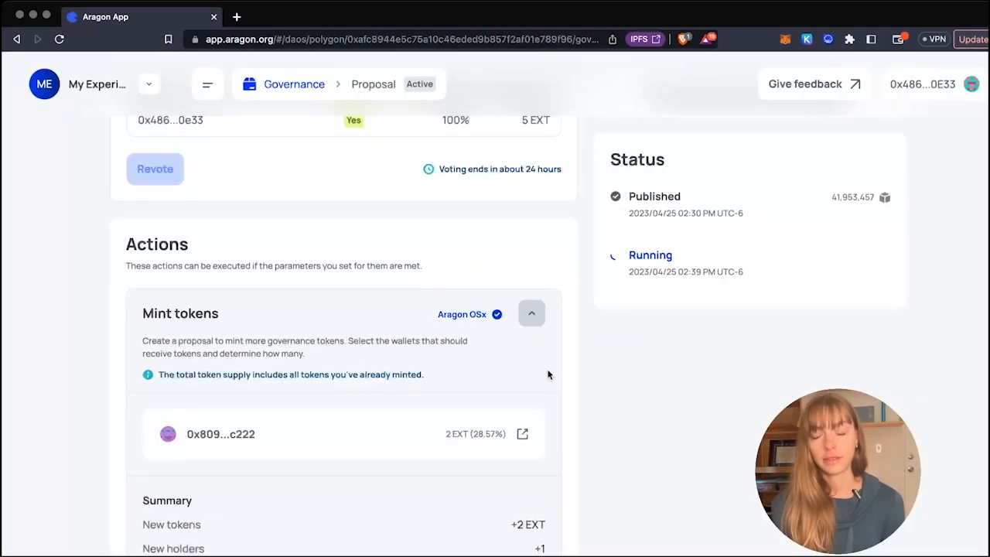
scroll("up", 3)
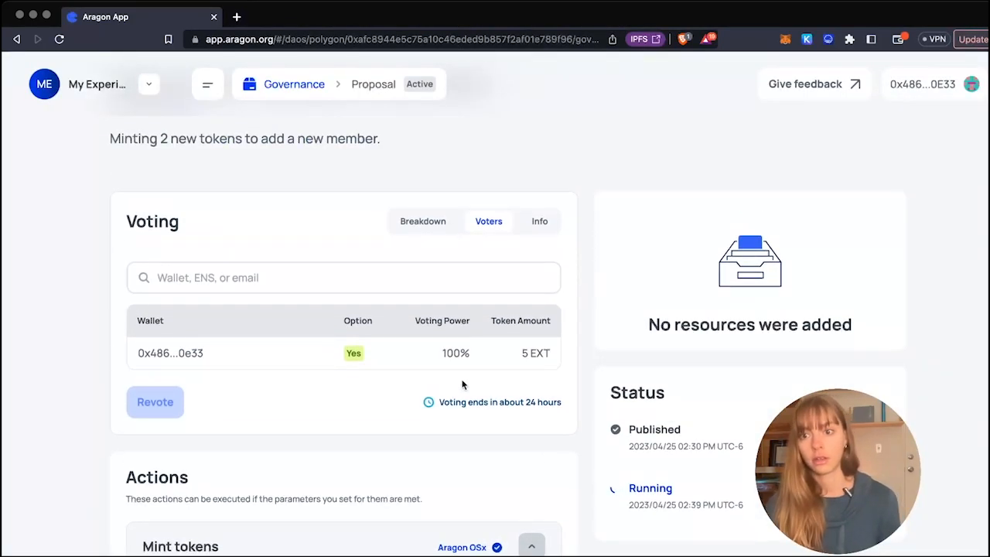
scroll("up", 3)
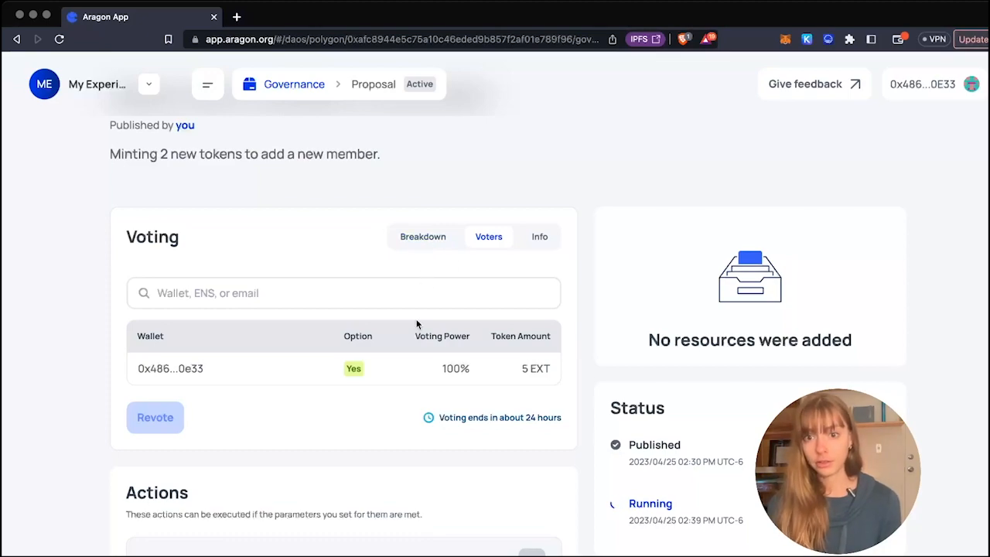
mouse_move(265, 475)
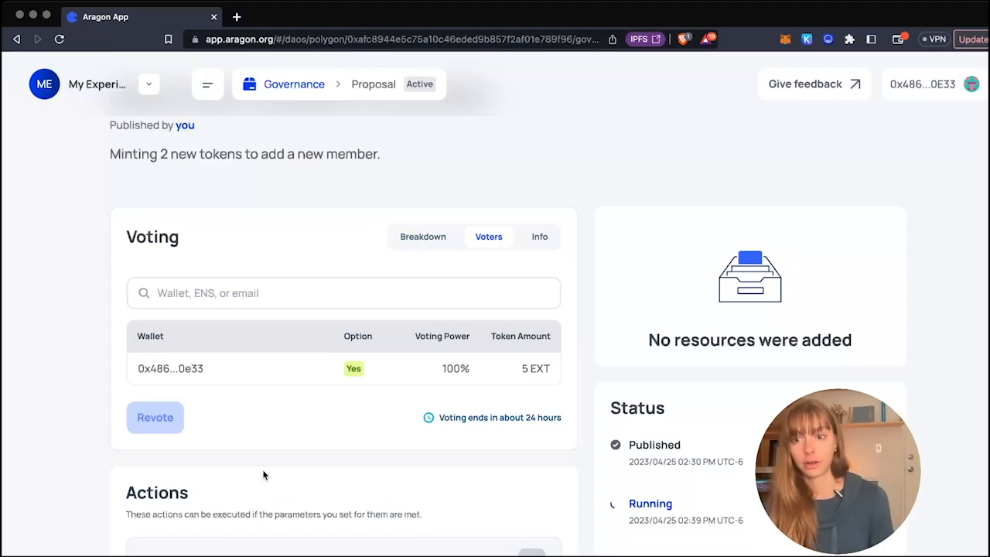
scroll("down", 3)
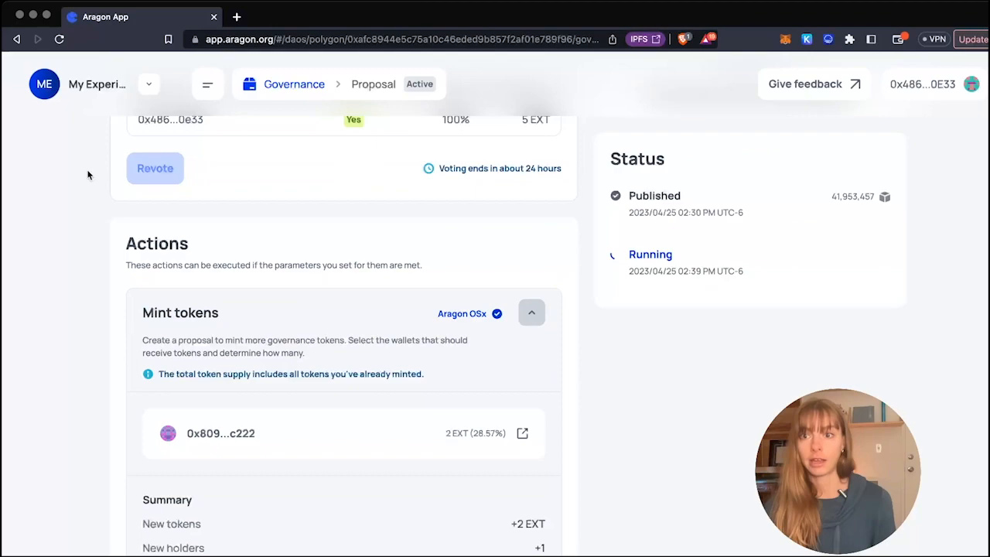
mouse_move(143, 195)
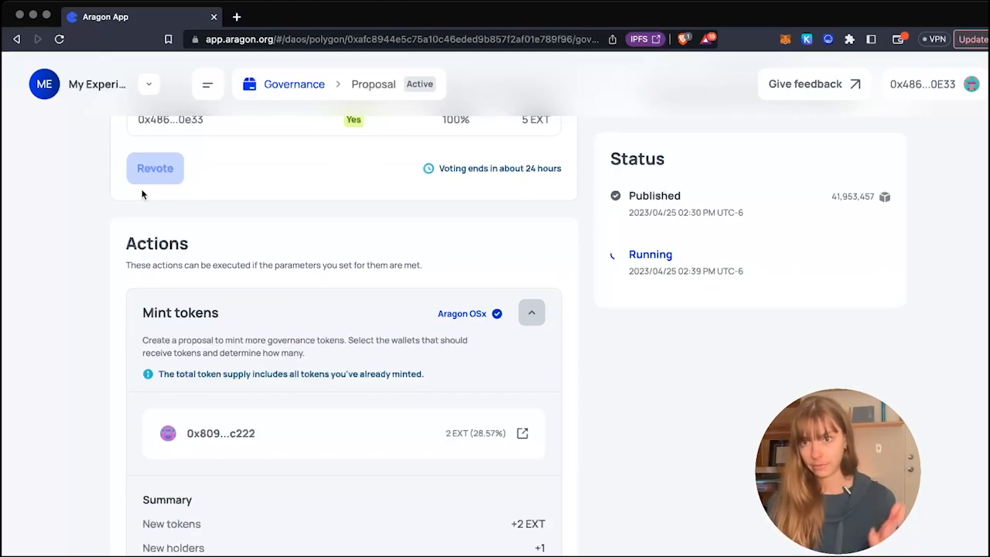
scroll("down", 3)
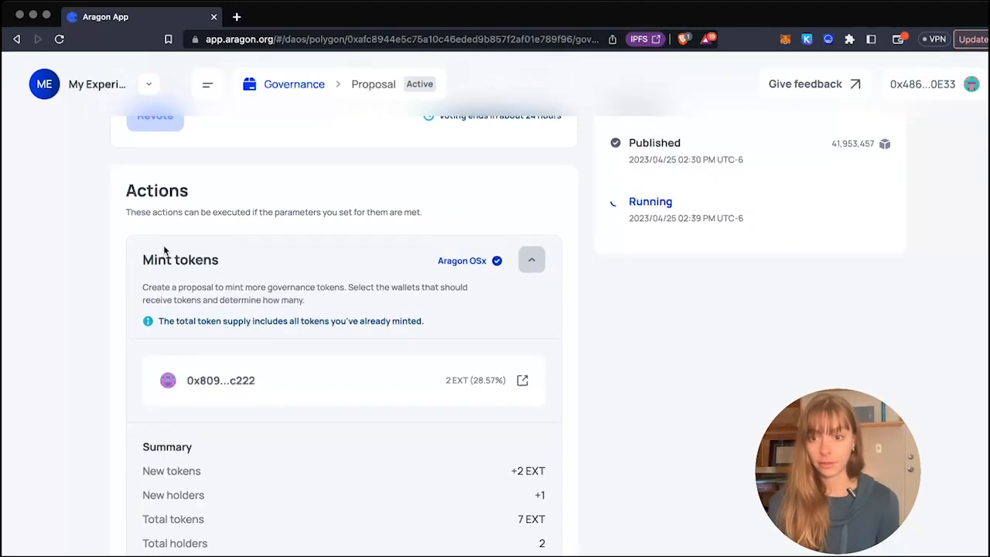
scroll("up", 3)
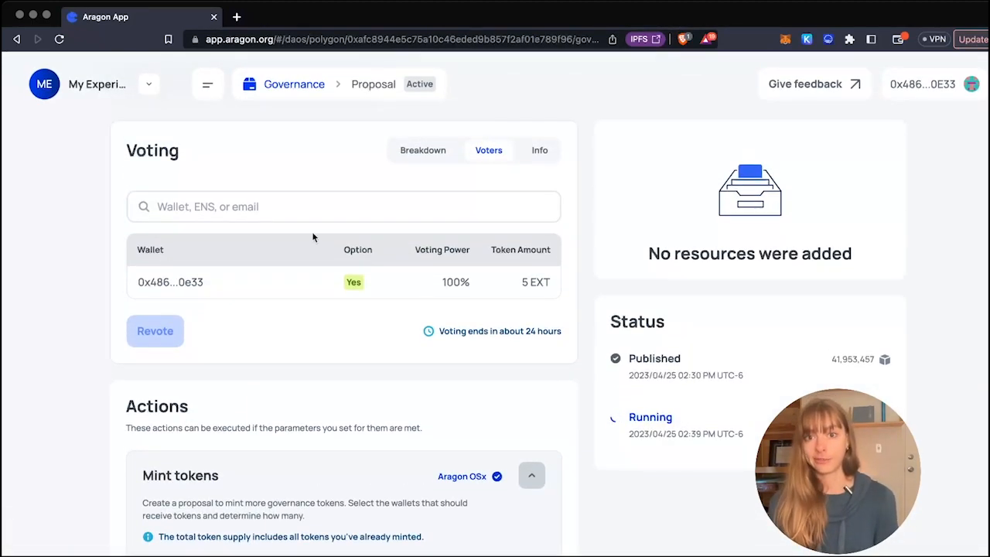
- Review the Breakdown, Voters and Info panels: Yes 5 EXT at 100%, quorum 5 of 5, one voter
left_click(424, 150)
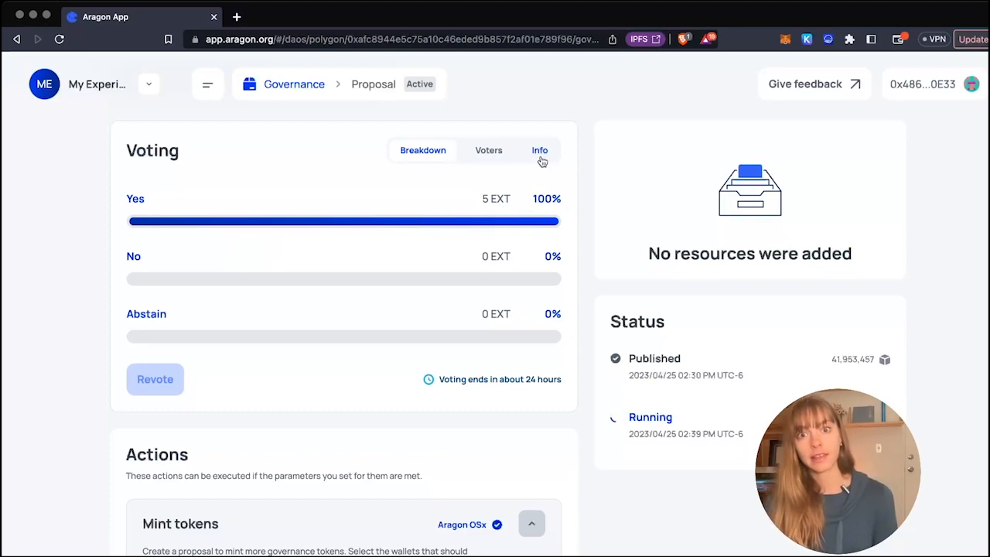
left_click(489, 150)
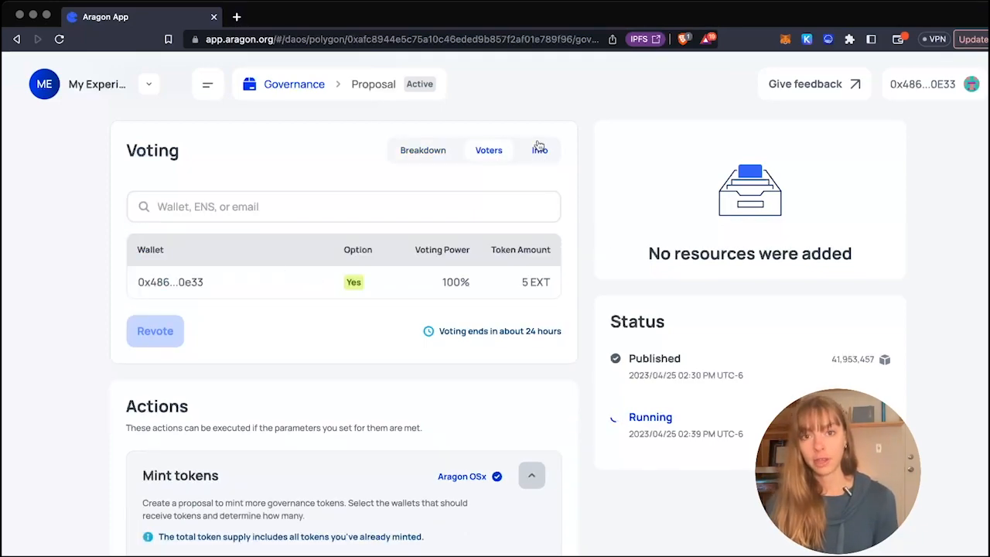
left_click(538, 150)
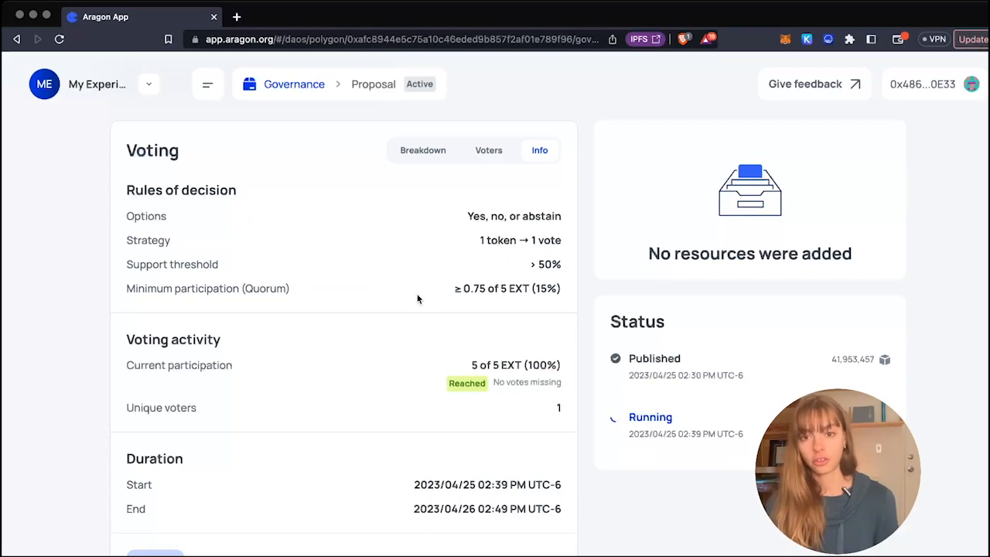
mouse_move(194, 239)
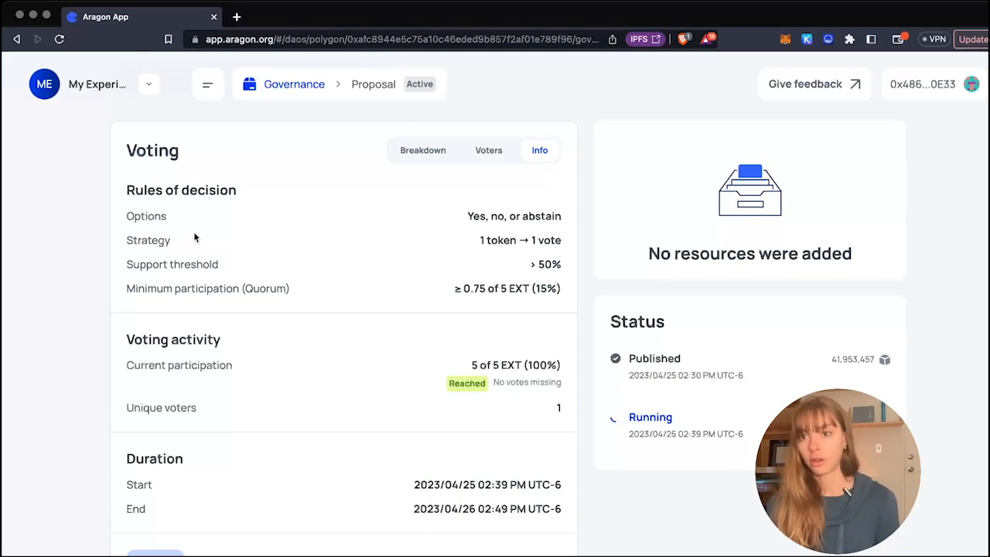
scroll("down", 3)
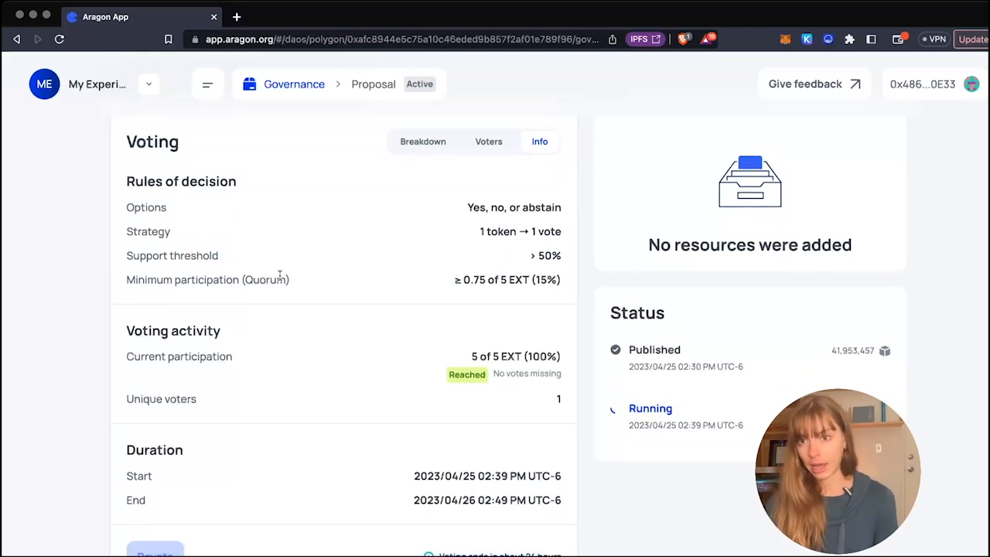
scroll("up", 3)
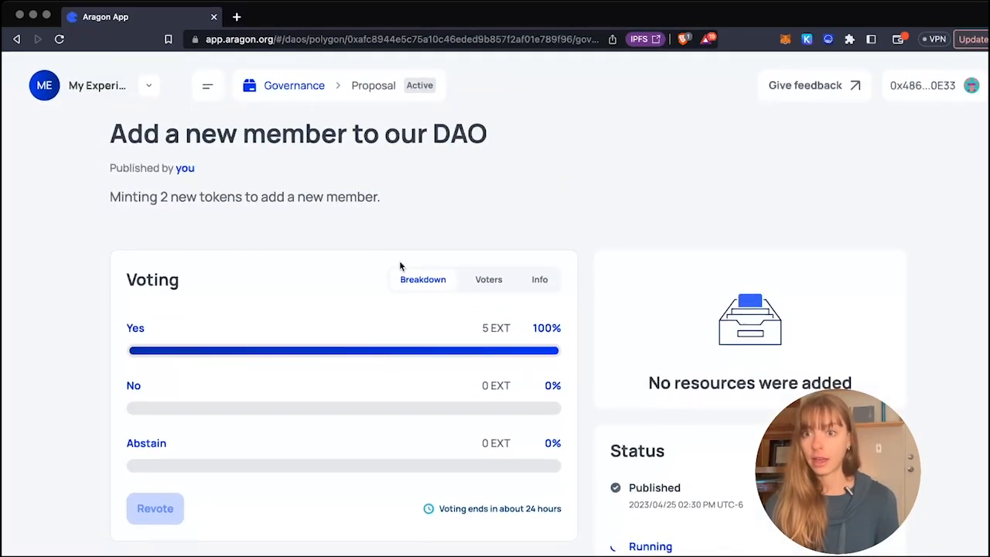
- Execute the passed proposal and confirm the gas fee, minting 2 EXT to the new member
scroll("down", 3)
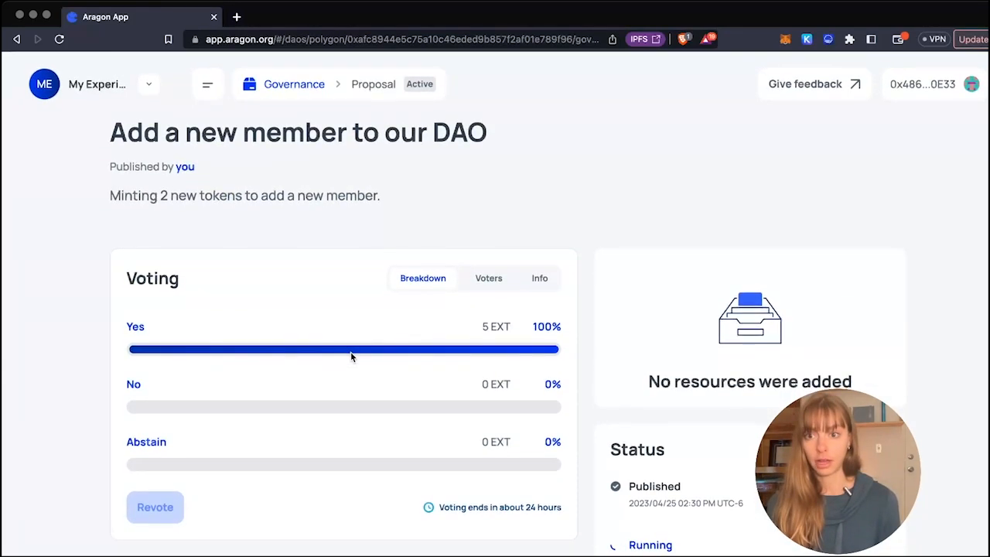
scroll("down", 3)
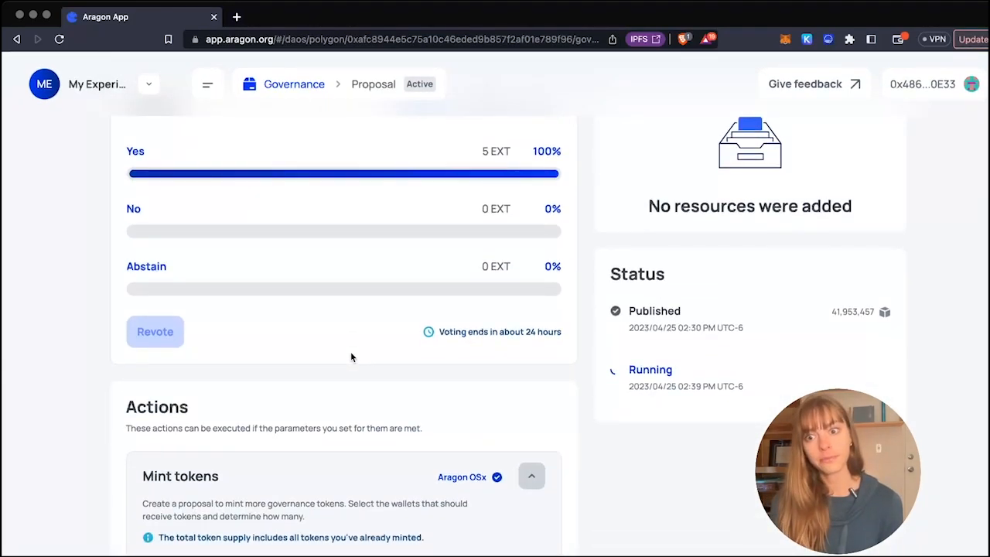
scroll("down", 3)
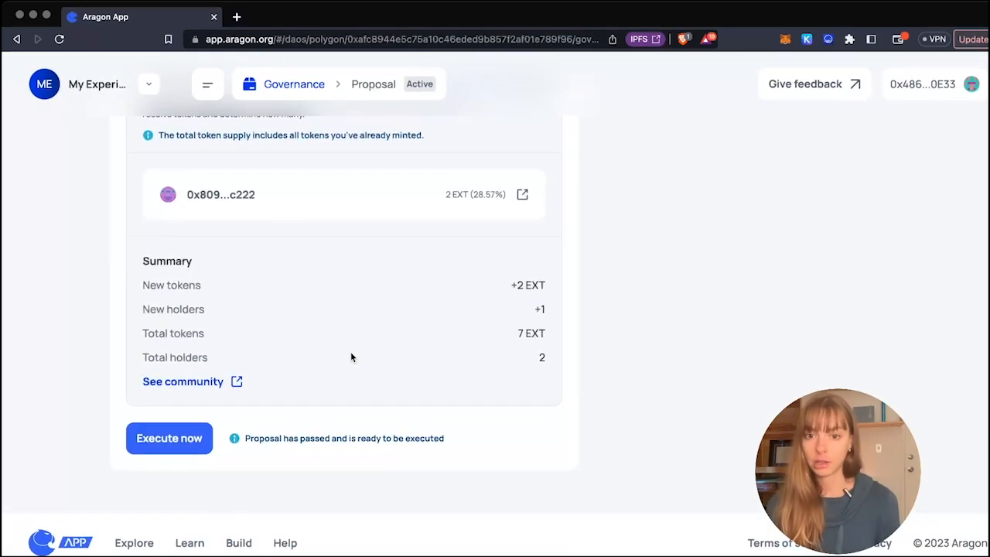
mouse_move(169, 438)
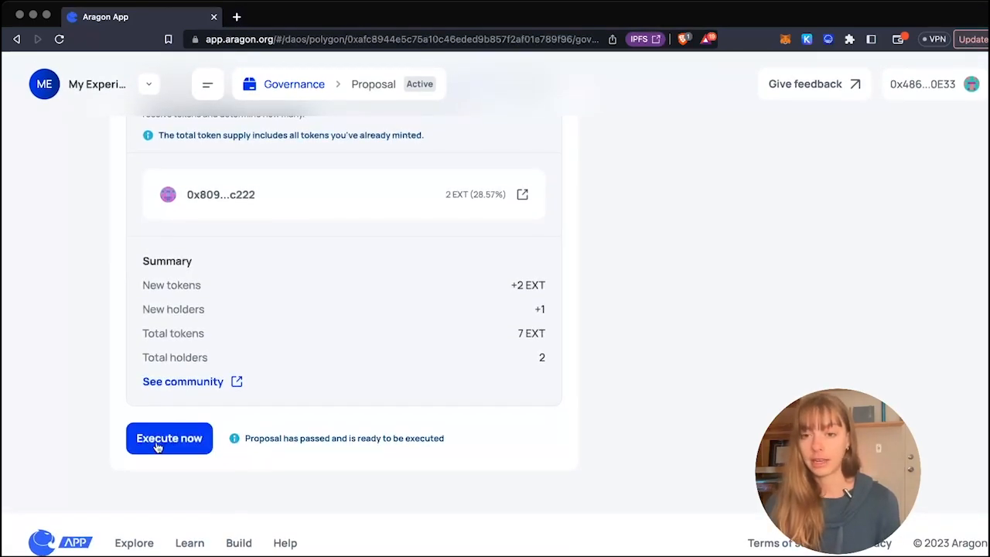
mouse_move(174, 458)
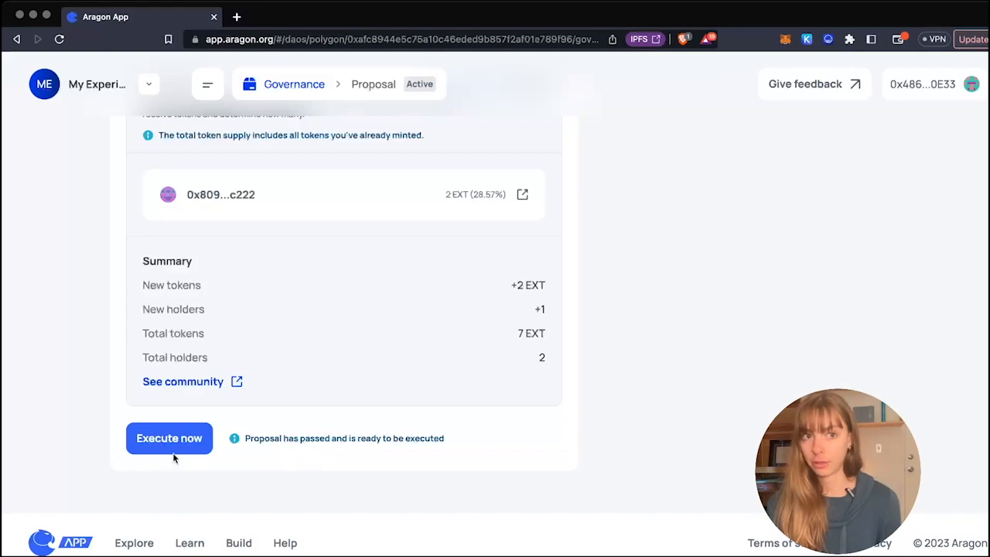
left_click(169, 438)
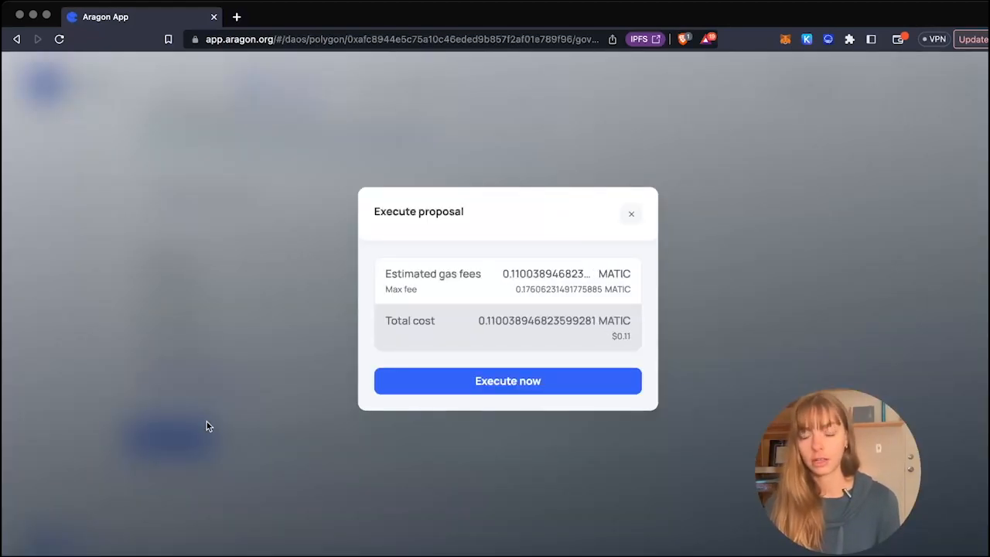
mouse_move(509, 289)
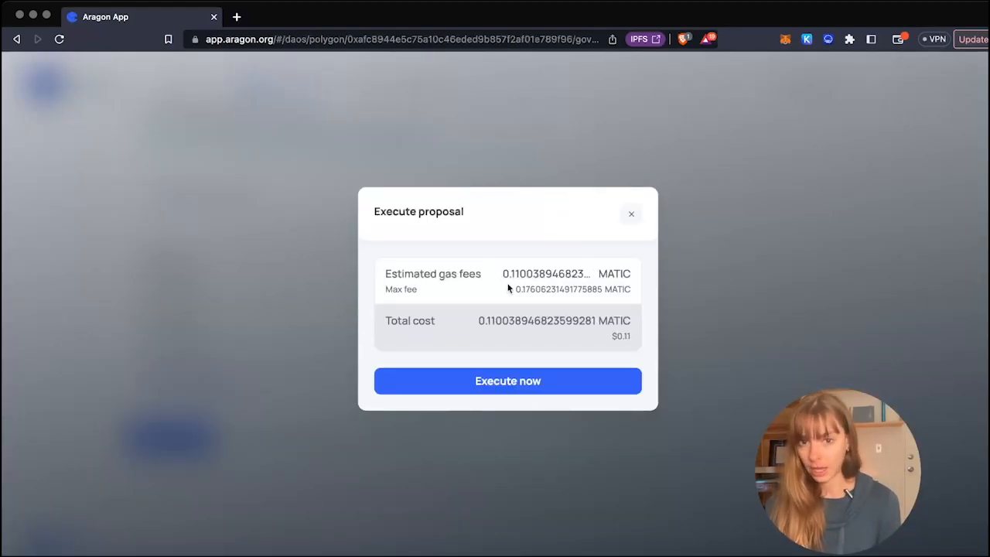
left_click(507, 380)
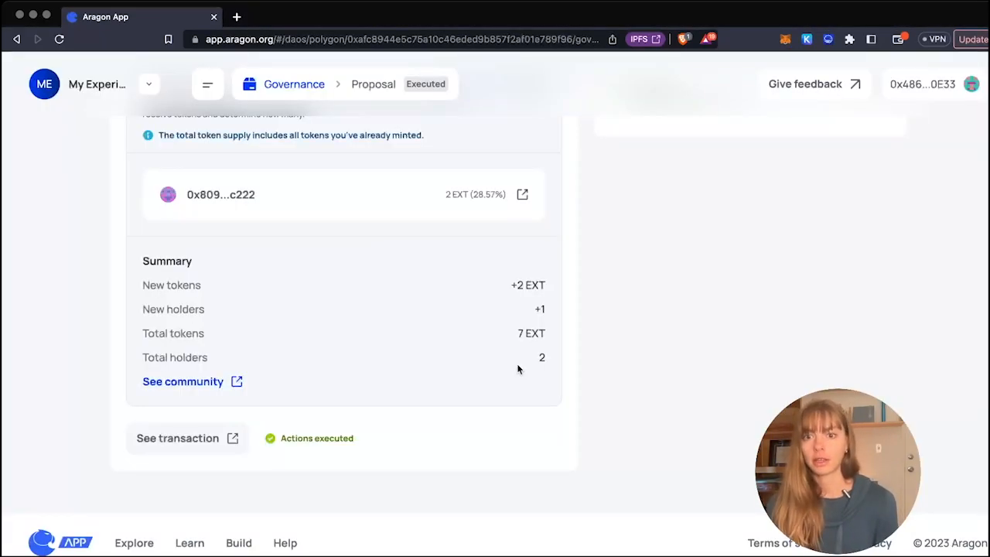
scroll("up", 3)
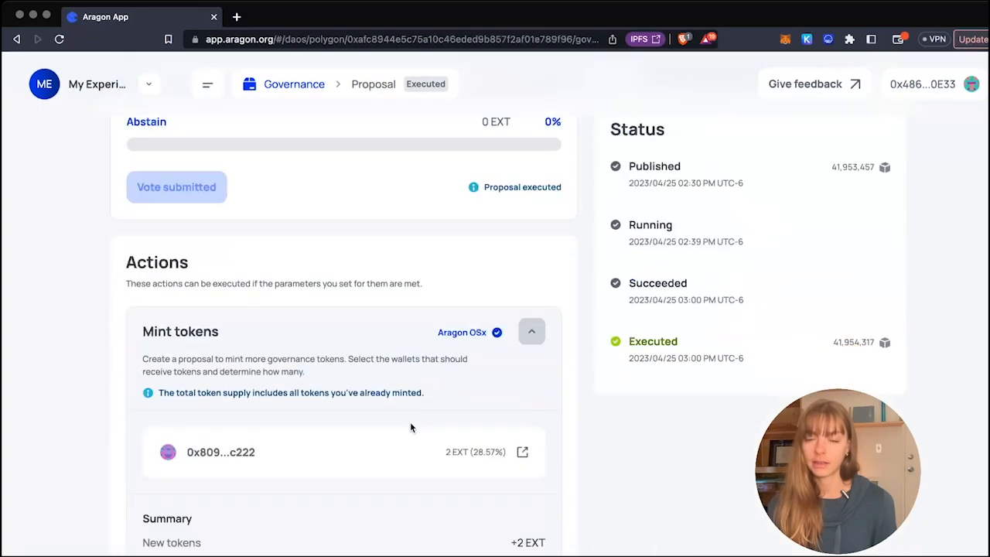
scroll("down", 3)
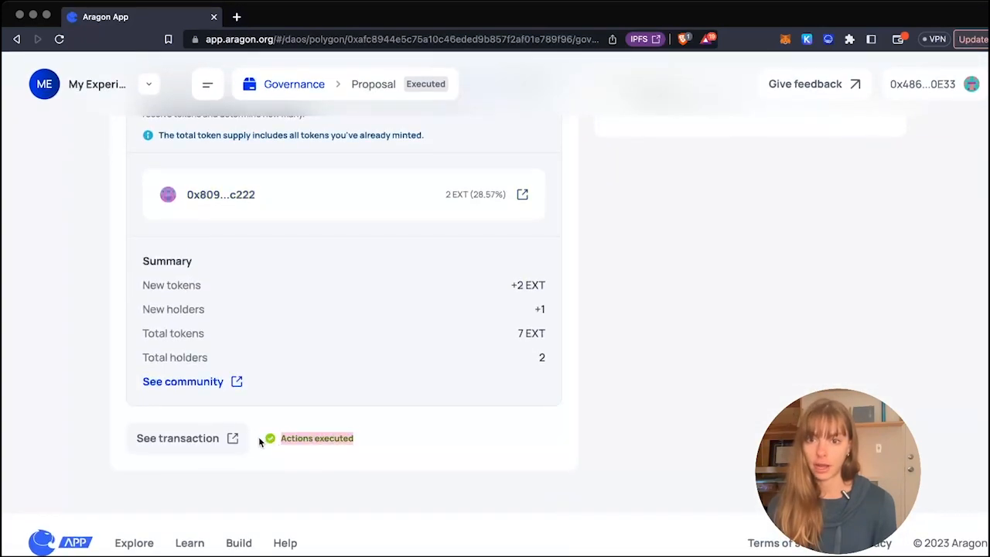
scroll("up", 3)
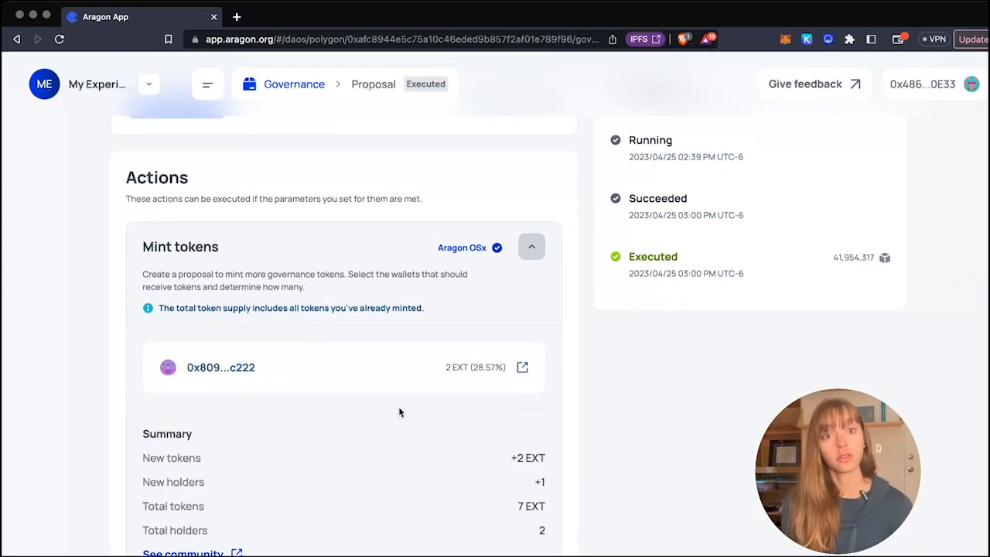
scroll("up", 3)
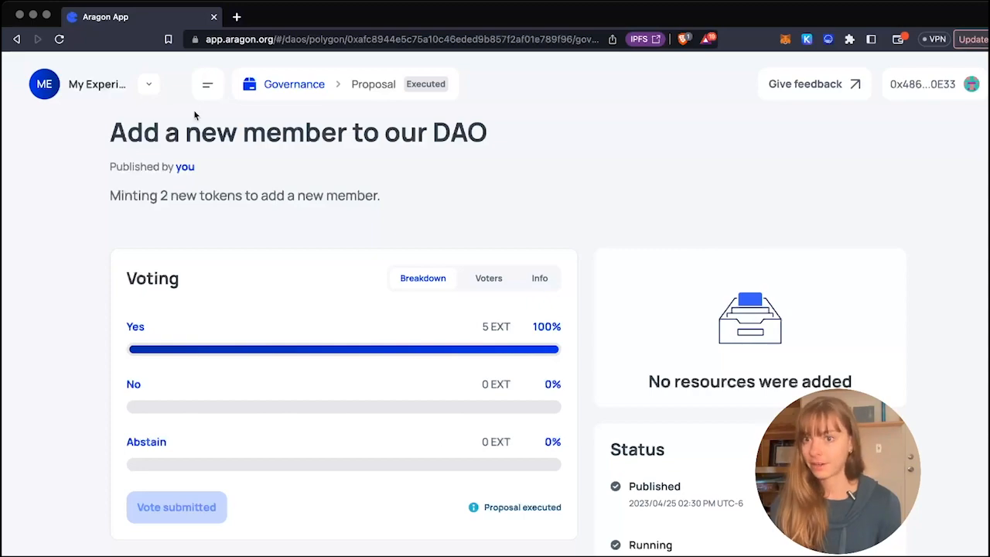
mouse_move(269, 244)
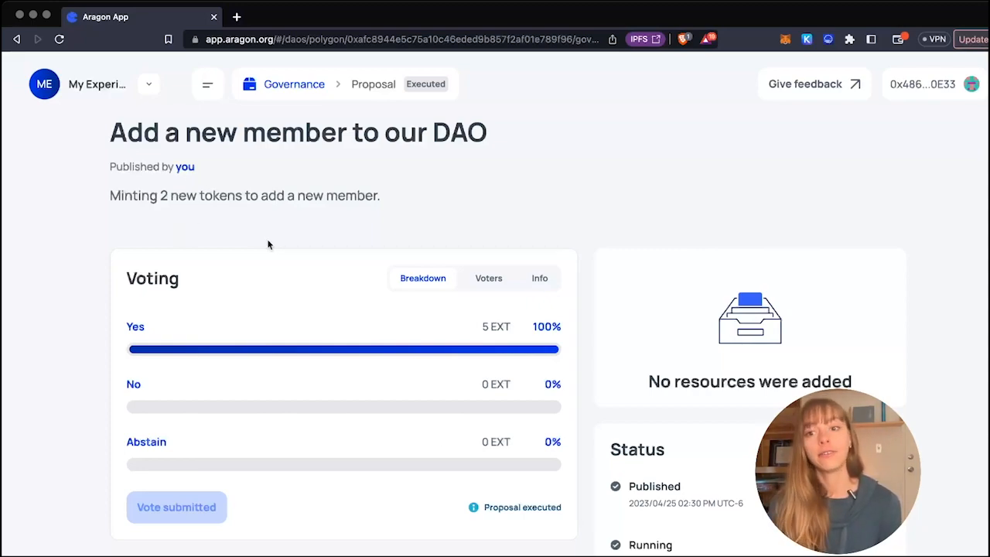
mouse_move(309, 282)
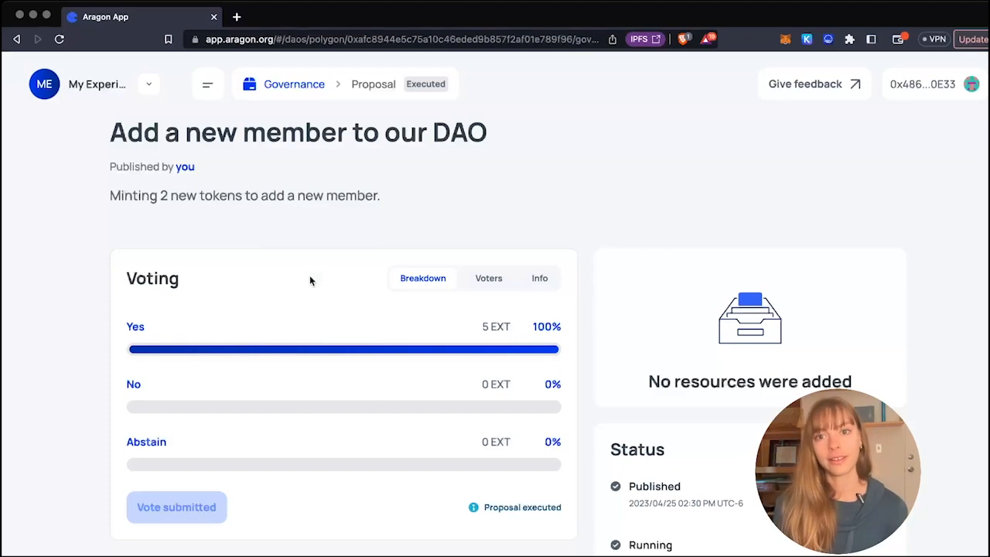